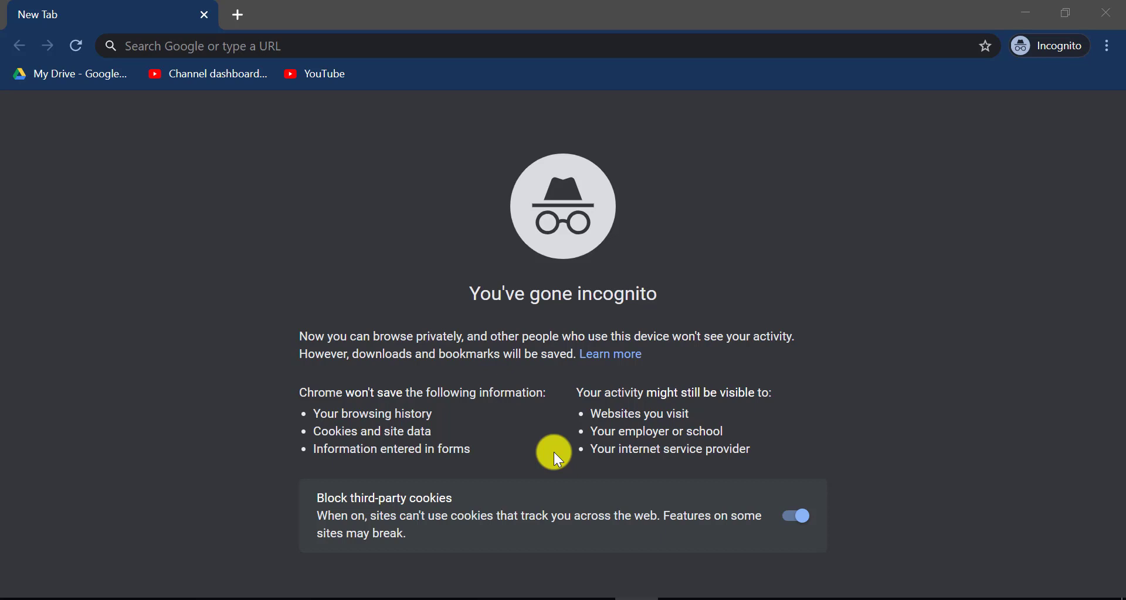
- Go to aol.com in the incognito Chrome window
{"action": "left_click", "coordinate": [446, 45]}
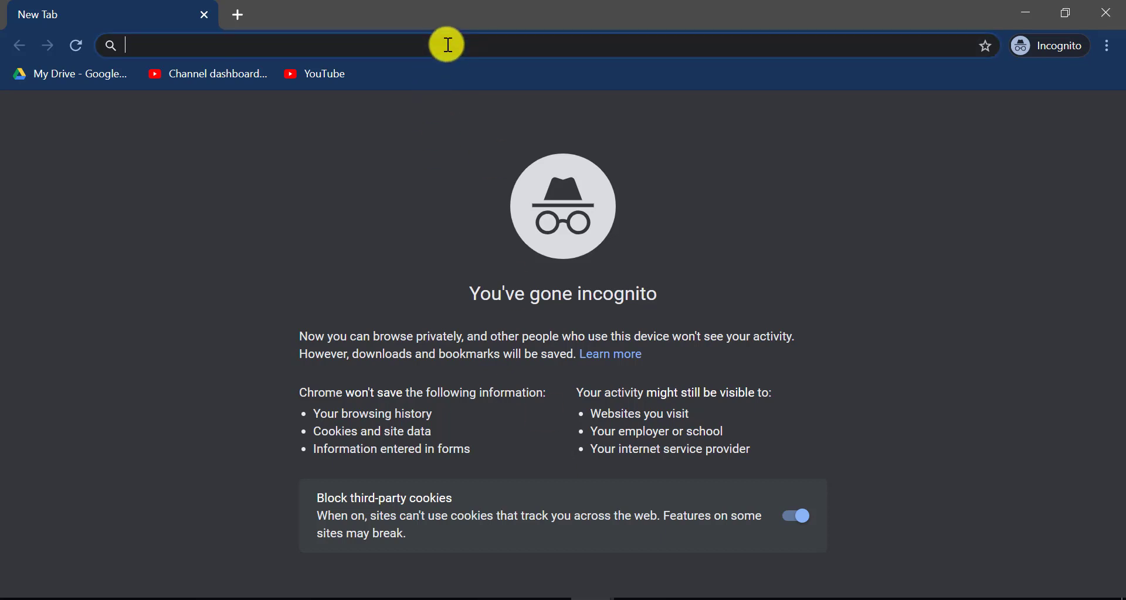
{"action": "type", "text": "aol.com"}
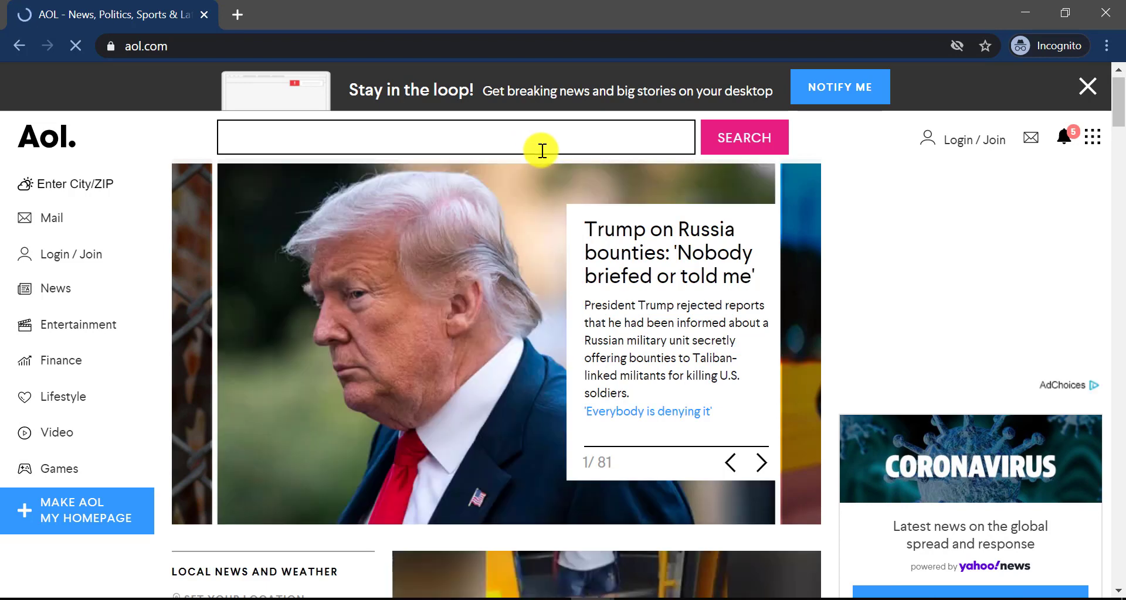
- Open the AOL sign-in page via the sidebar's Login / Join link
{"action": "left_click", "coordinate": [759, 463]}
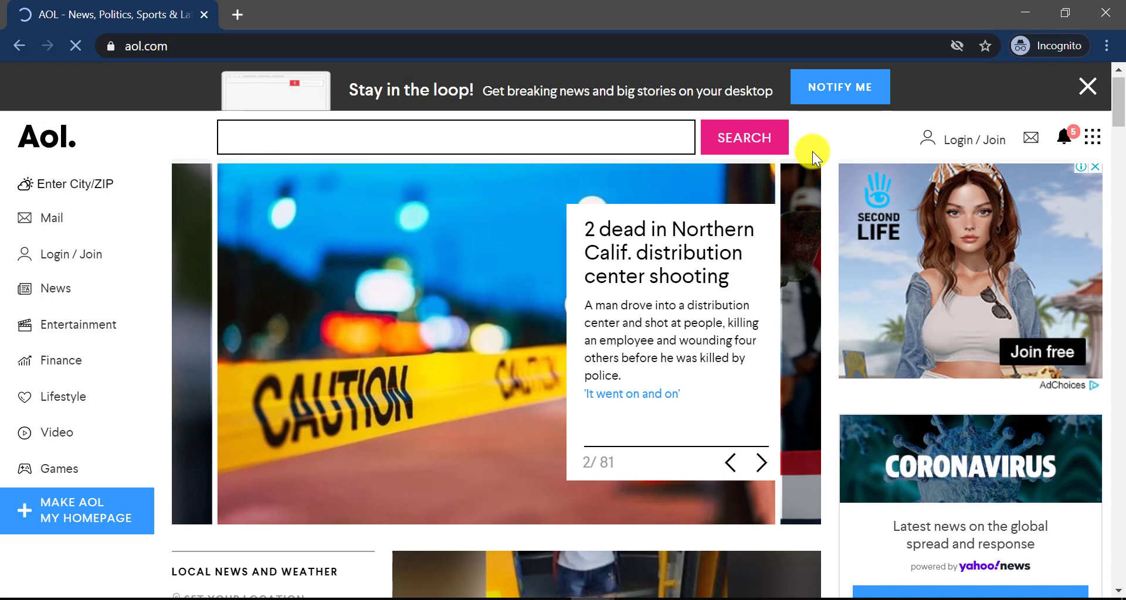
{"action": "mouse_move", "coordinate": [170, 219]}
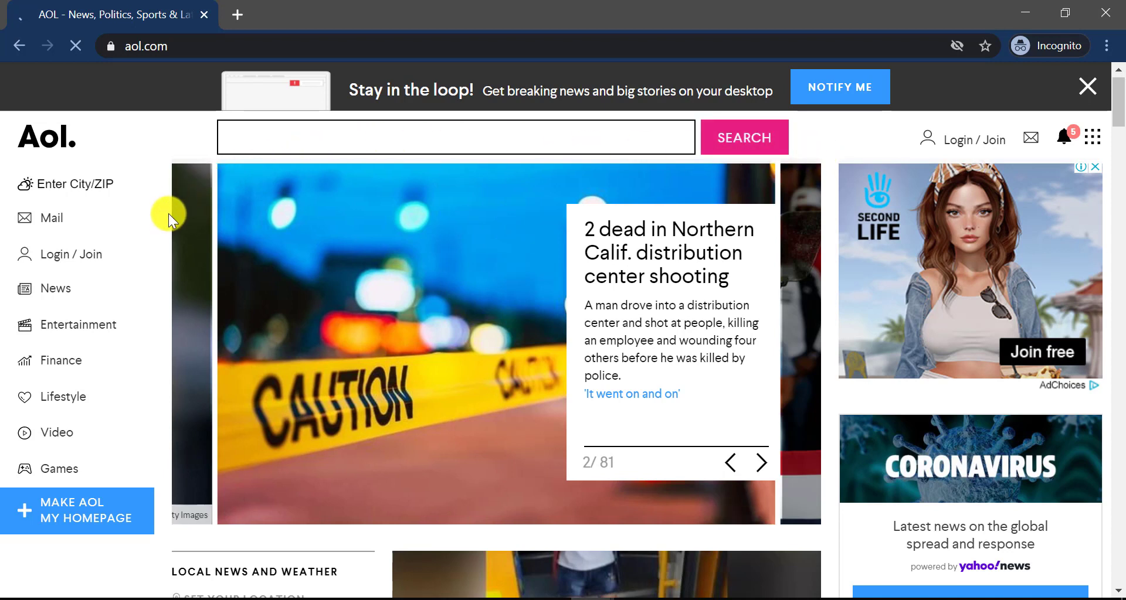
{"action": "left_click", "coordinate": [71, 253]}
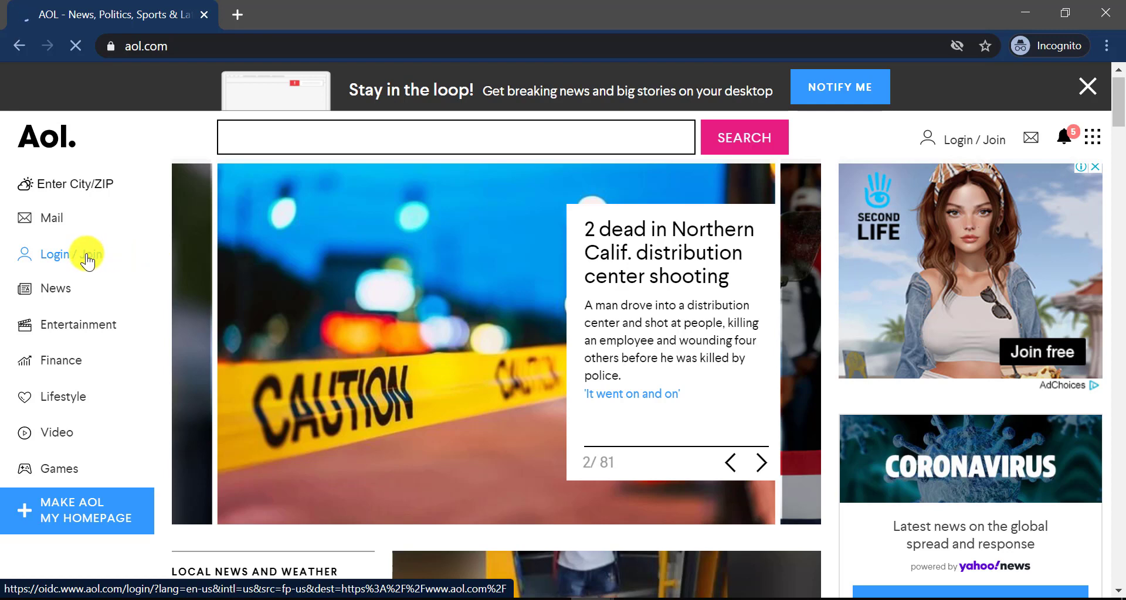
{"action": "left_click", "coordinate": [54, 255]}
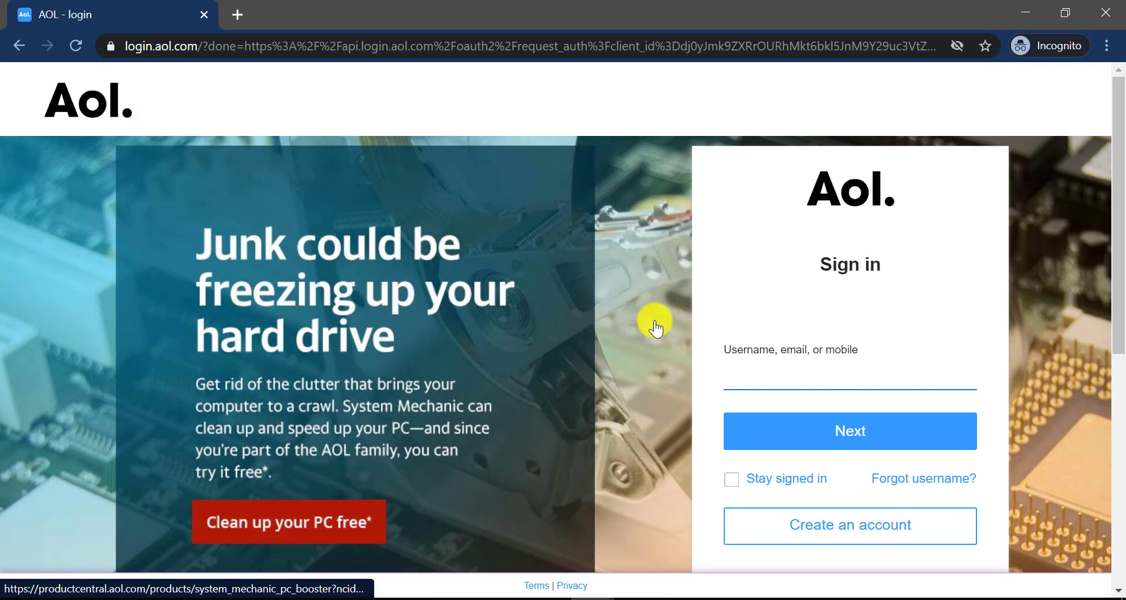
{"action": "scroll", "scroll_direction": "down", "scroll_amount": 3}
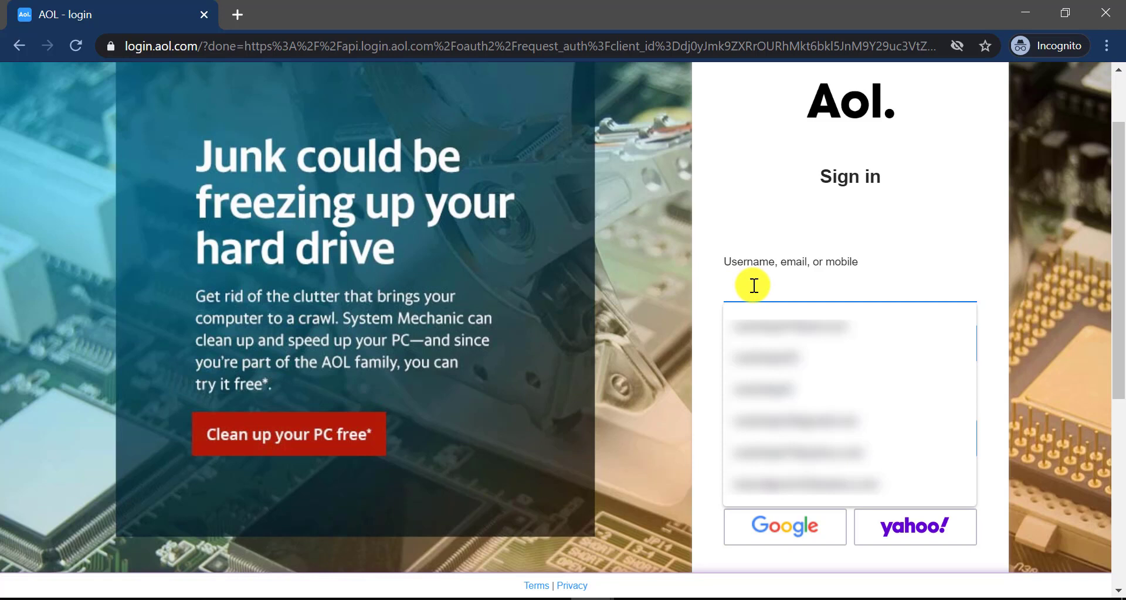
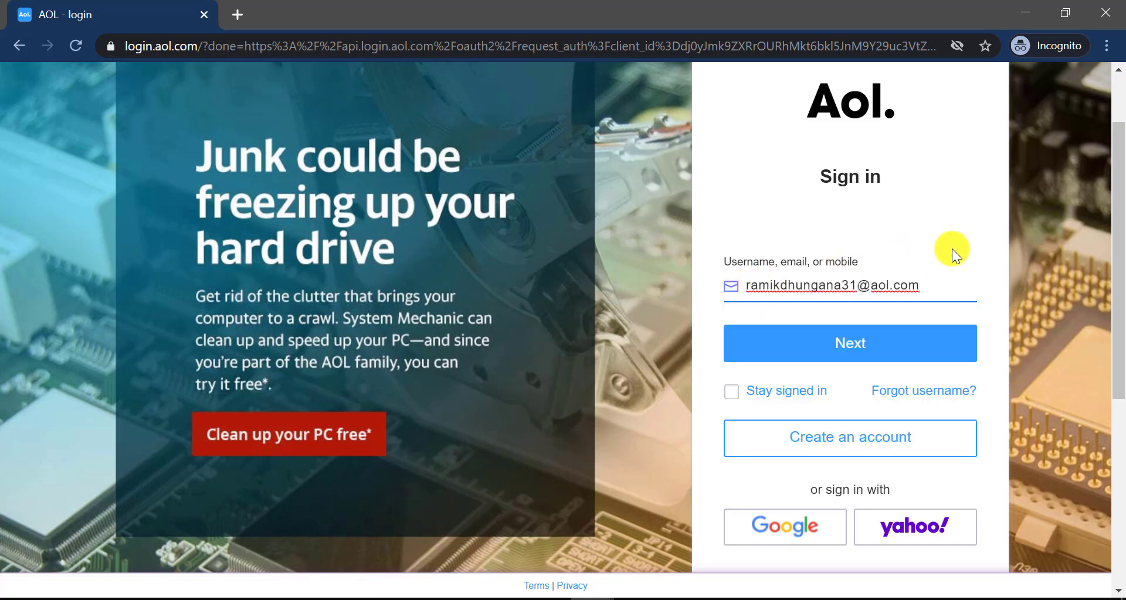
{"action": "left_click", "coordinate": [850, 343]}
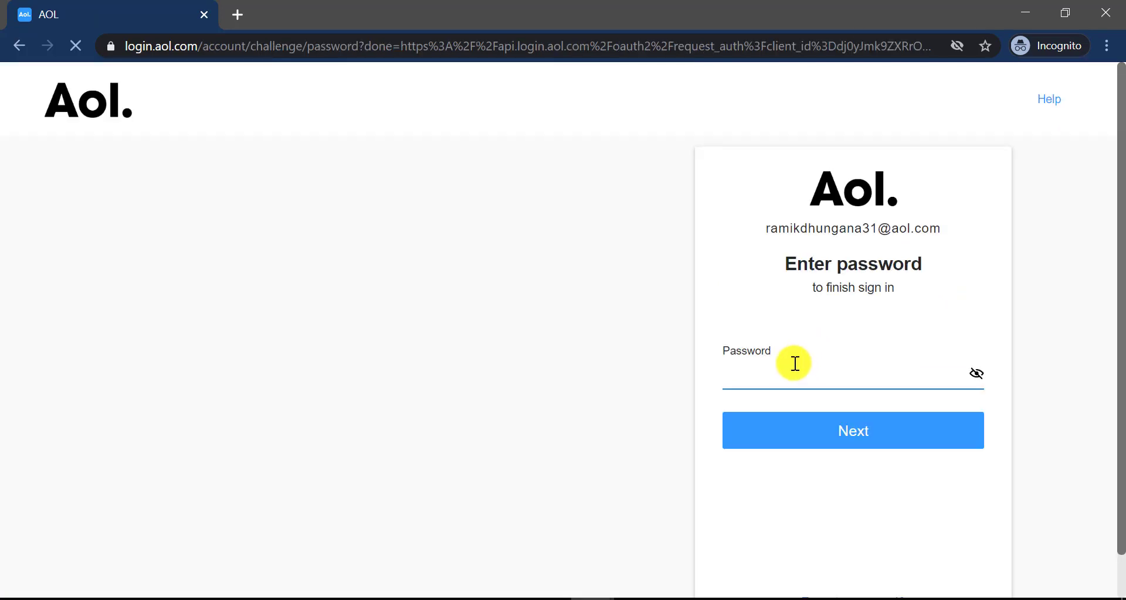
- Enter the account password and submit it to complete sign-in
{"action": "type", "text": "••"}
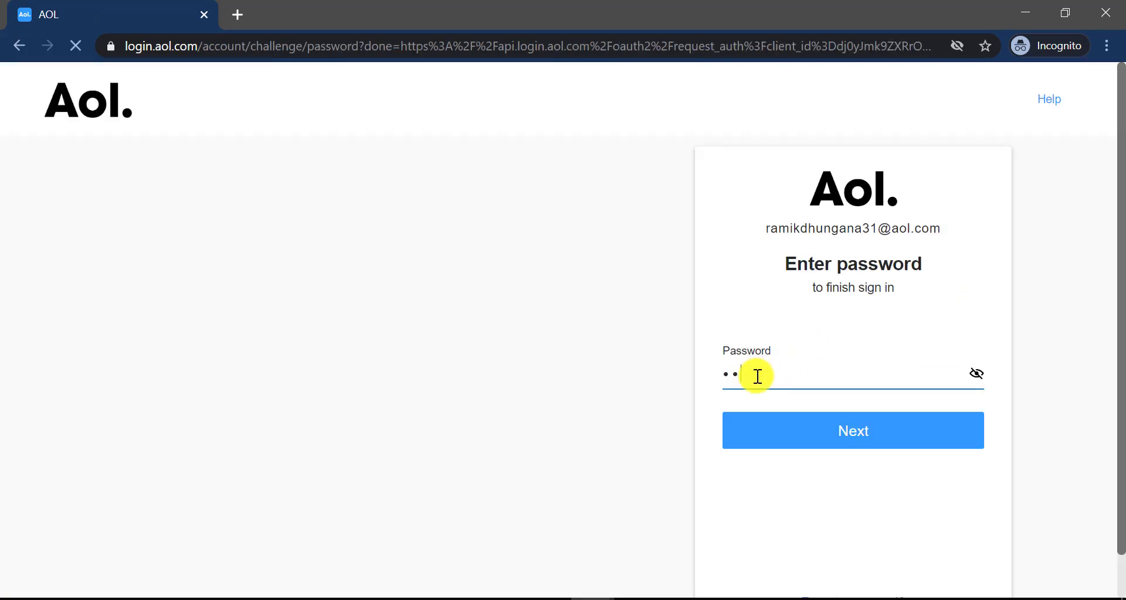
{"action": "left_click", "coordinate": [852, 430]}
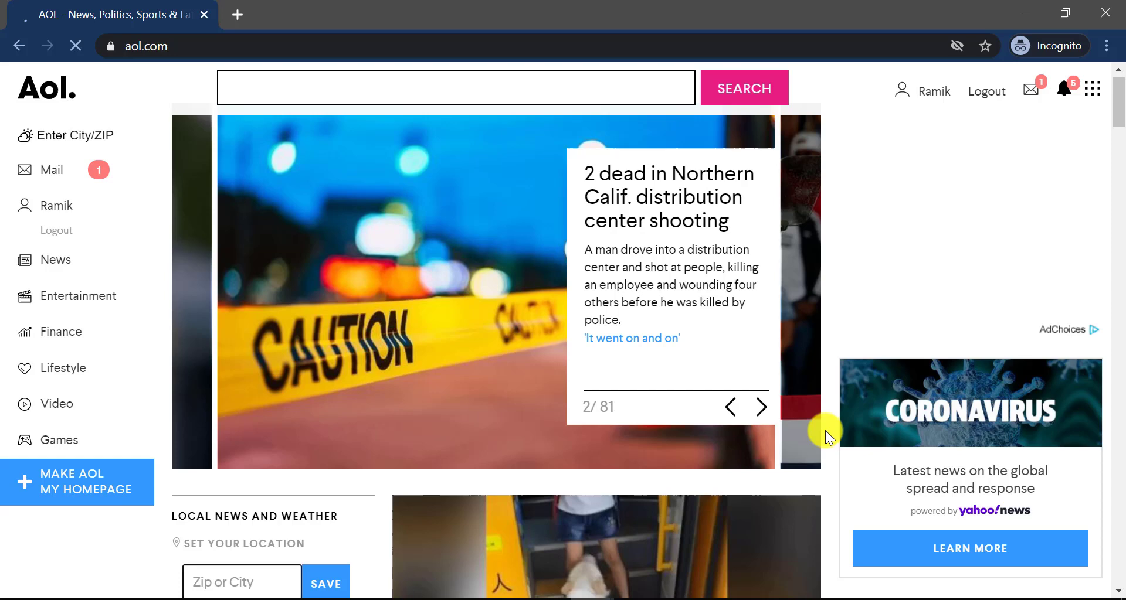
{"action": "left_click", "coordinate": [760, 407]}
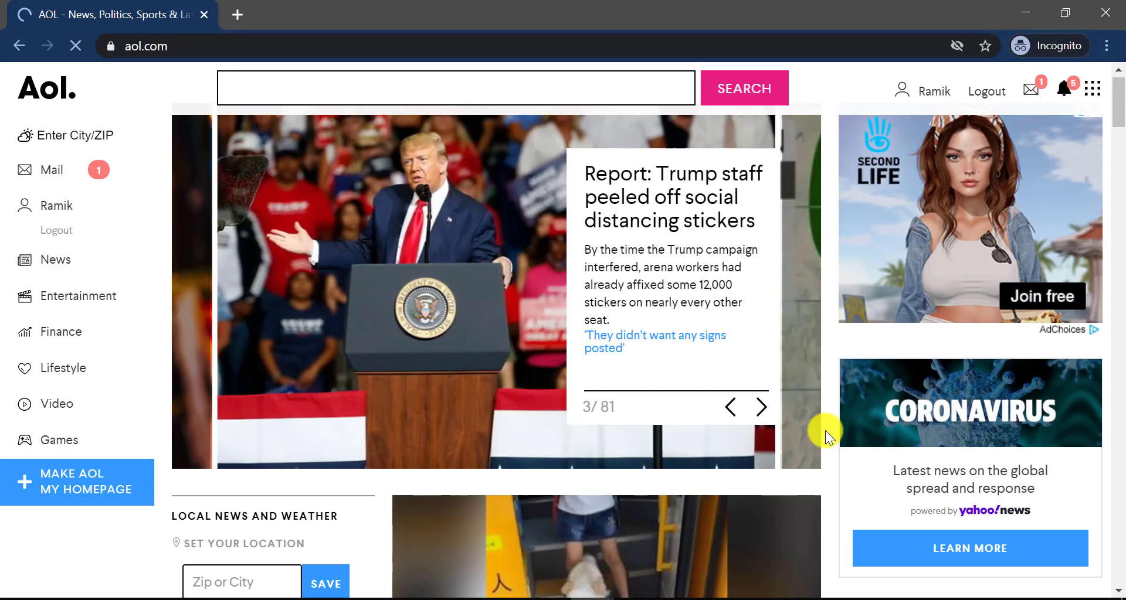